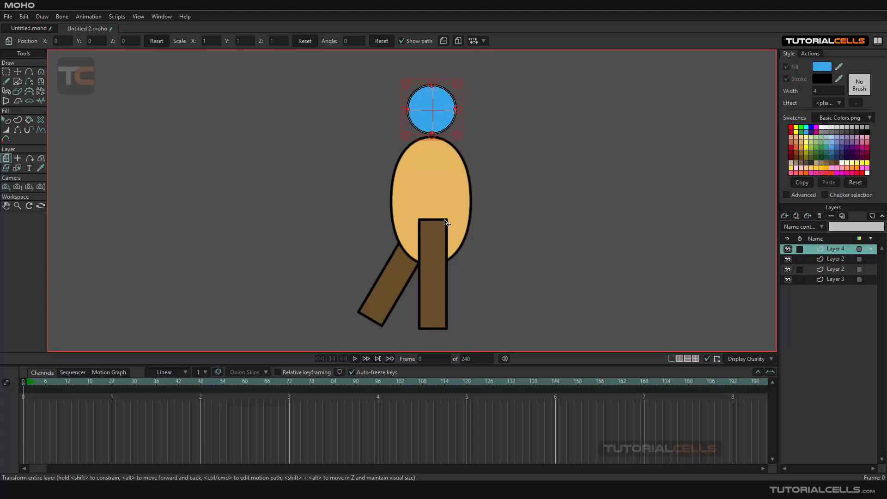
{"action": "mouse_move", "coordinate": [431, 209]}
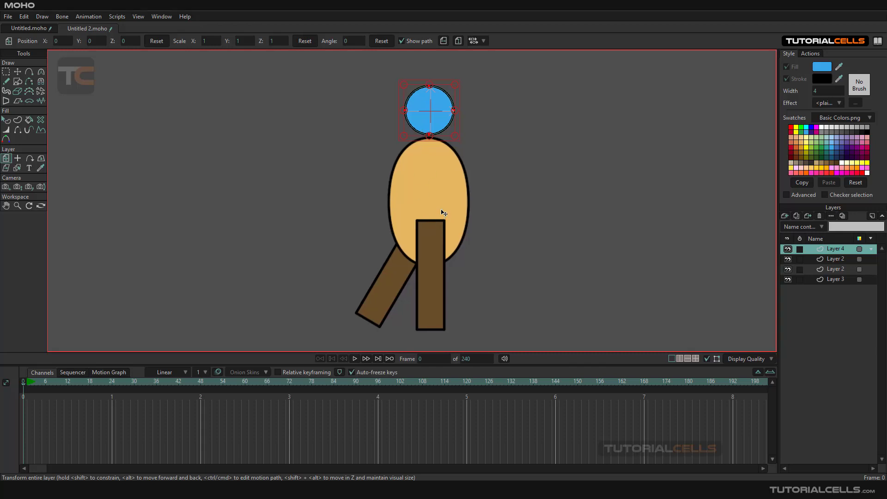
{"action": "mouse_move", "coordinate": [312, 177]}
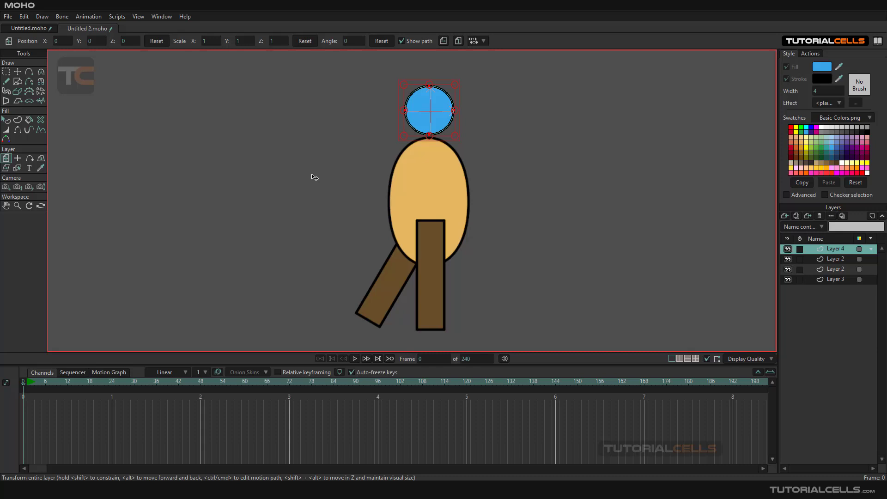
{"action": "mouse_move", "coordinate": [396, 273]}
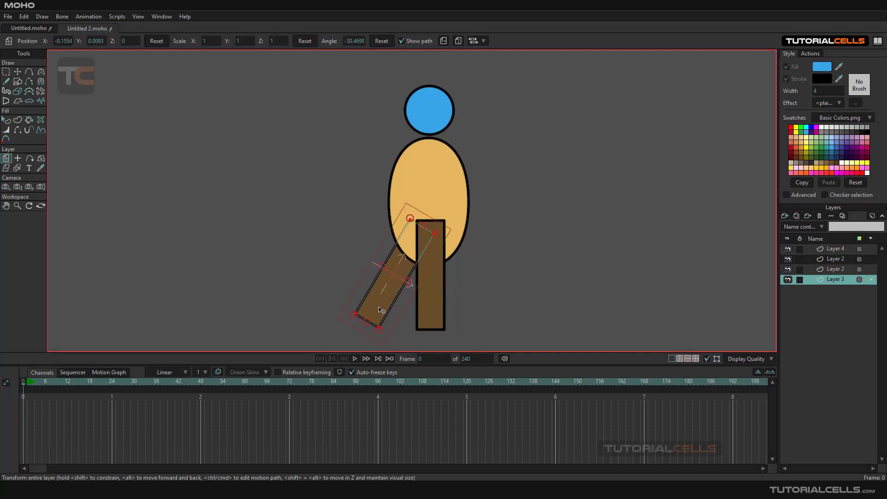
Drag the tilted back leg so its top tucks under the body
{"action": "left_click_drag", "start_coordinate": [379, 309], "coordinate": [398, 253]}
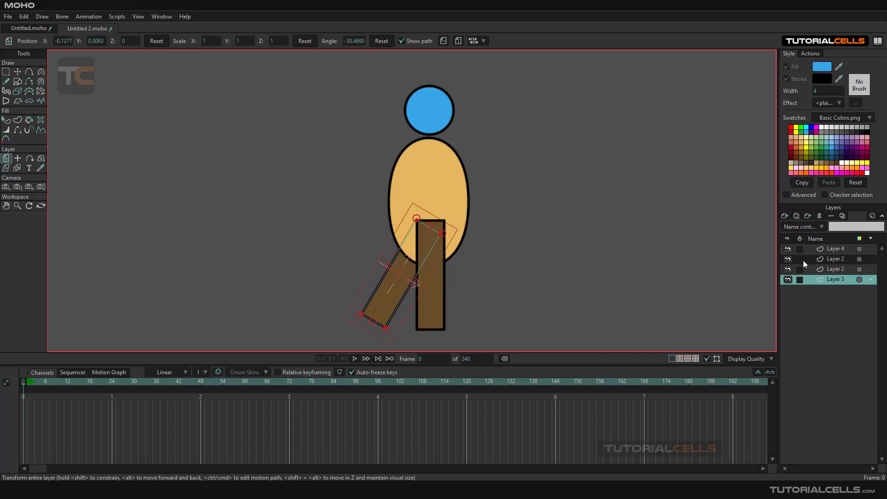
Group the head, body and leg layers and convert the group to a bone layer
{"action": "right_click", "coordinate": [835, 279]}
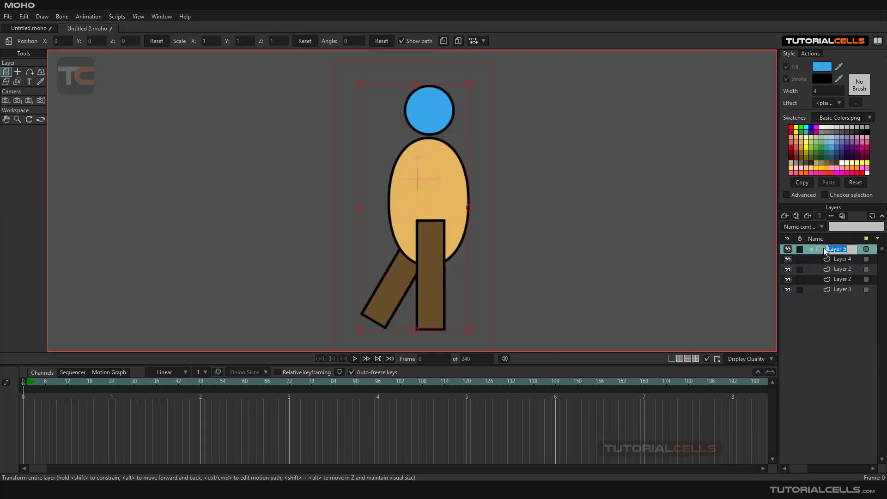
{"action": "right_click", "coordinate": [837, 249]}
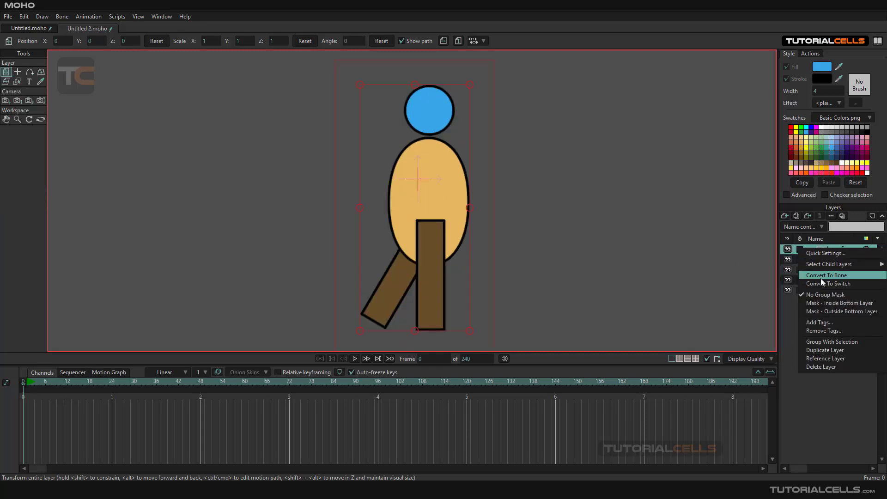
{"action": "left_click", "coordinate": [826, 275]}
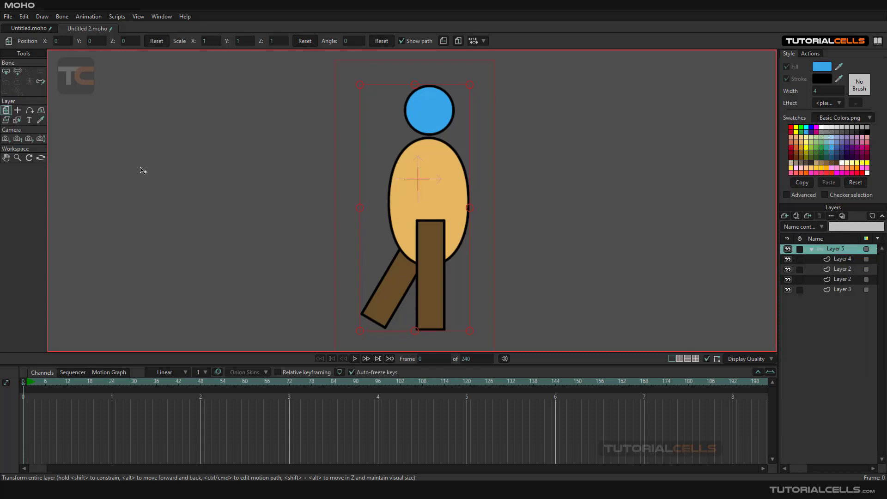
{"action": "mouse_move", "coordinate": [345, 183]}
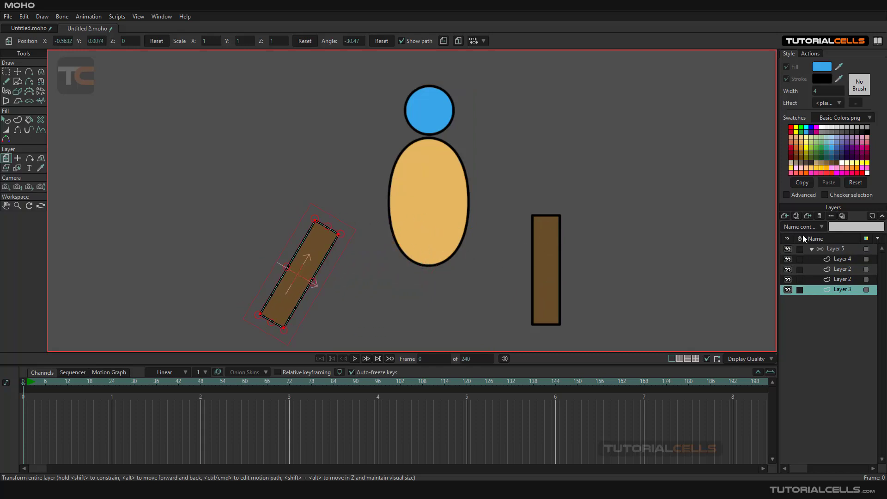
Select the Layer 5 bone group to begin adding bones
{"action": "left_click", "coordinate": [835, 249]}
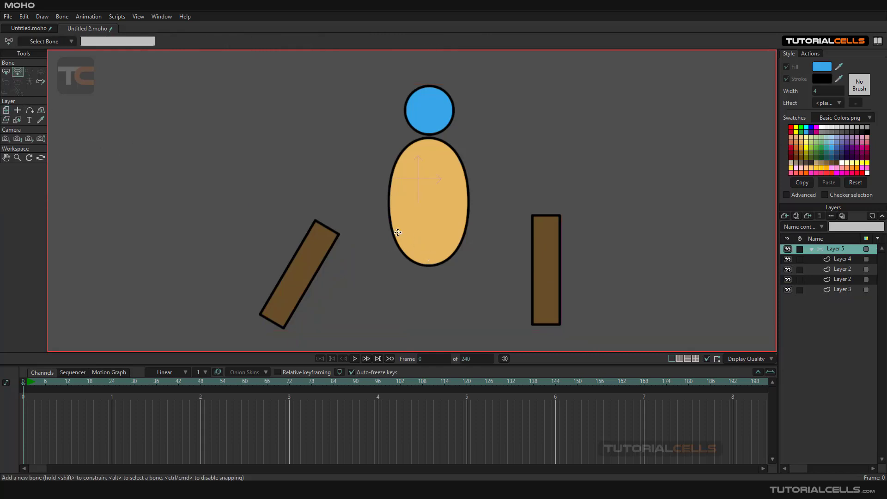
{"action": "mouse_move", "coordinate": [431, 260]}
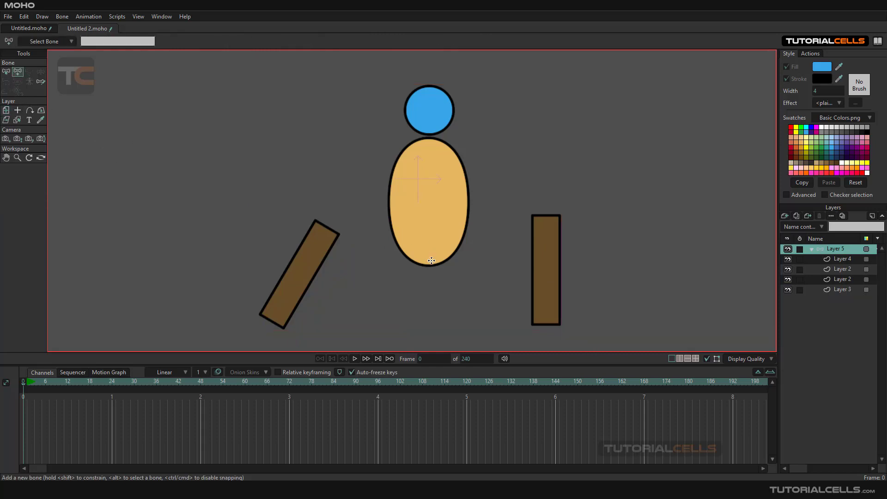
Drag out the first bone through the body on Layer 5
{"action": "left_click_drag", "start_coordinate": [423, 252], "coordinate": [492, 254]}
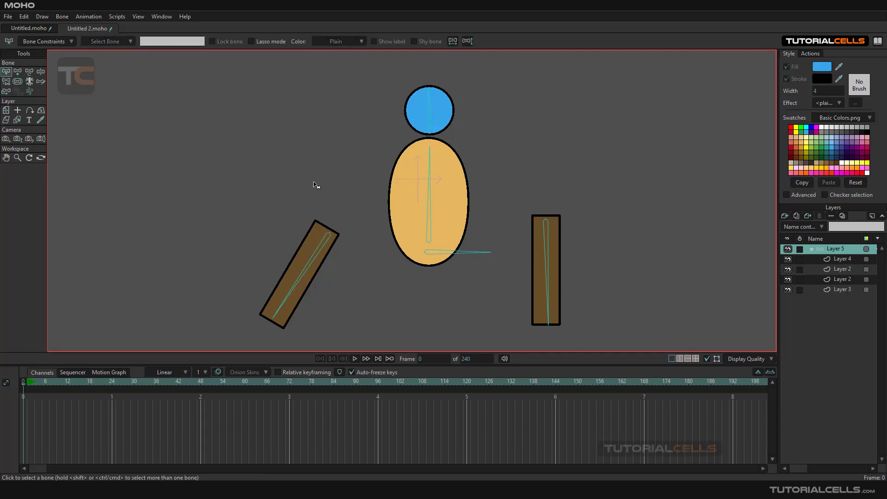
{"action": "mouse_move", "coordinate": [306, 218]}
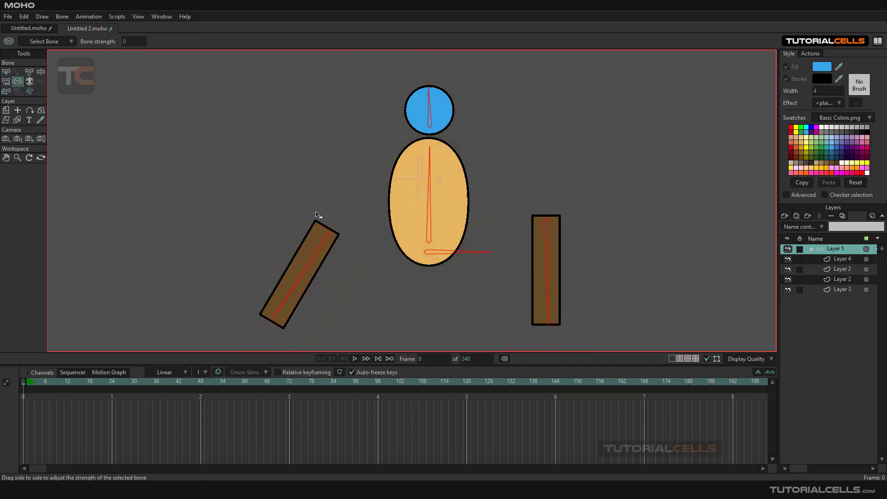
{"action": "mouse_move", "coordinate": [577, 247]}
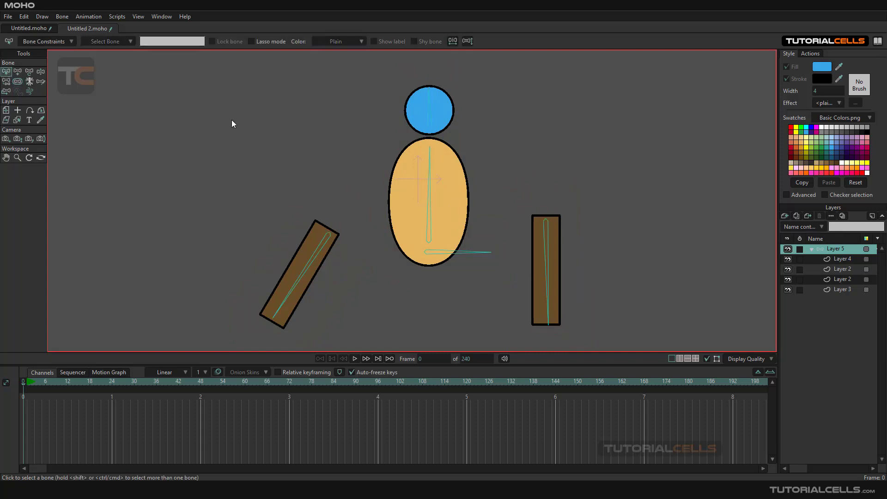
{"action": "left_click", "coordinate": [842, 289]}
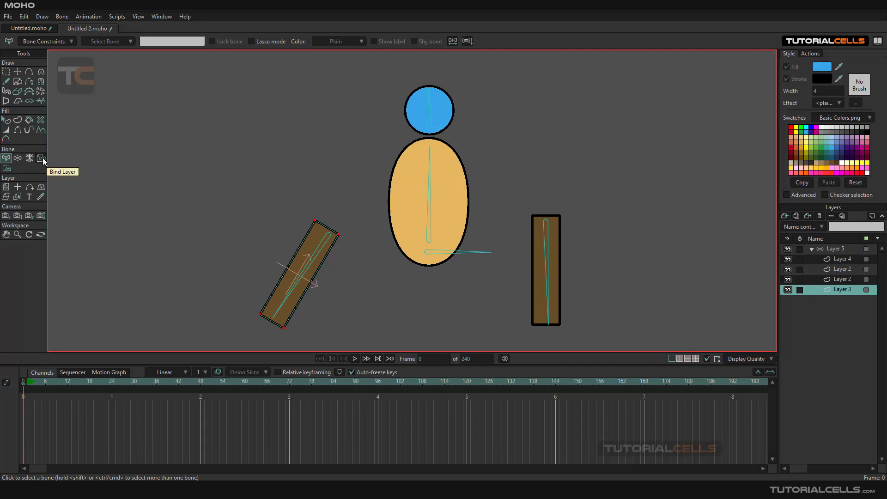
{"action": "left_click", "coordinate": [41, 158]}
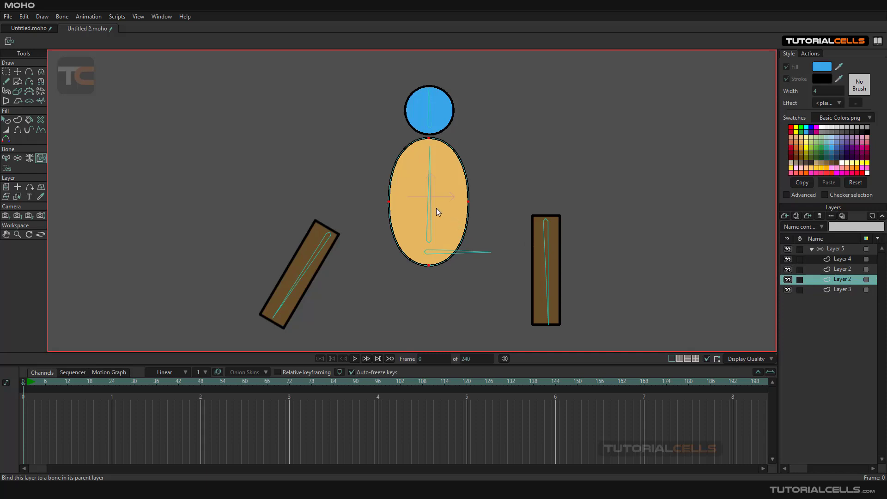
{"action": "left_click", "coordinate": [842, 269]}
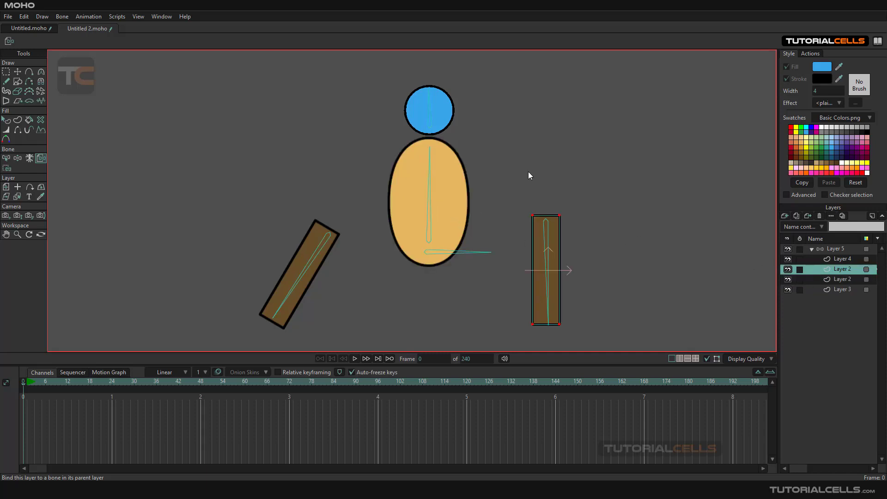
{"action": "left_click", "coordinate": [841, 259]}
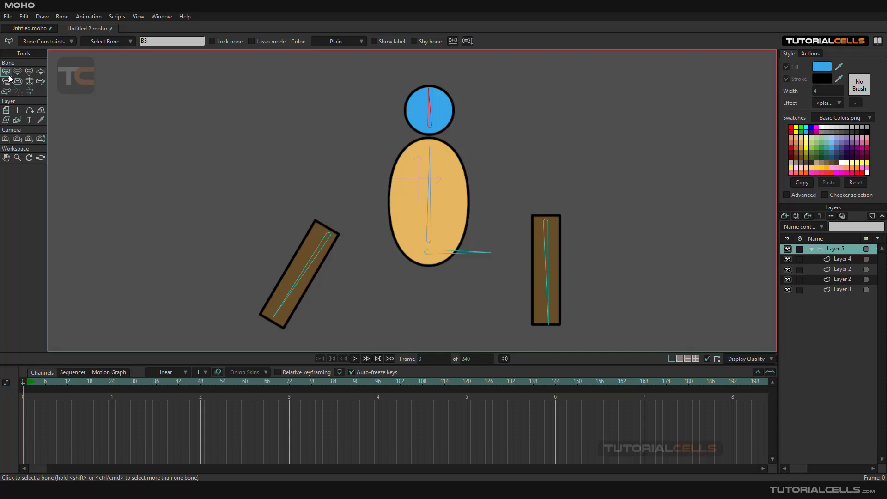
{"action": "left_click", "coordinate": [6, 81]}
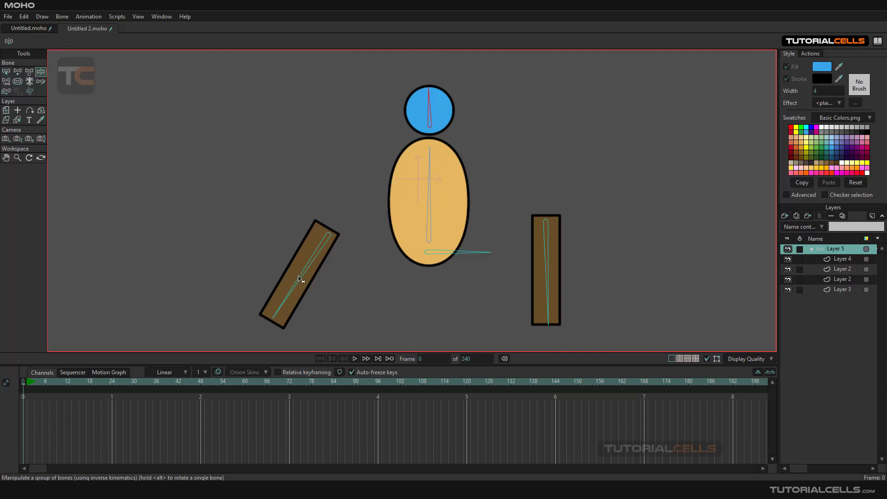
{"action": "left_click", "coordinate": [299, 277]}
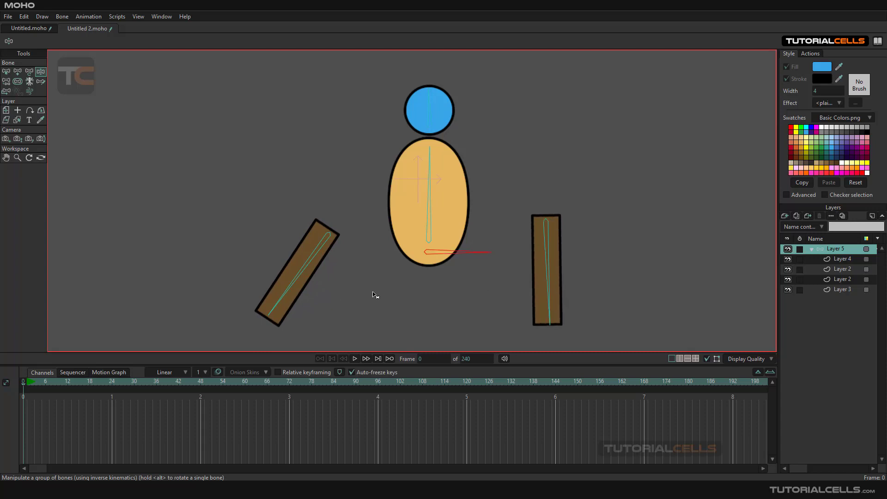
{"action": "left_click", "coordinate": [6, 72]}
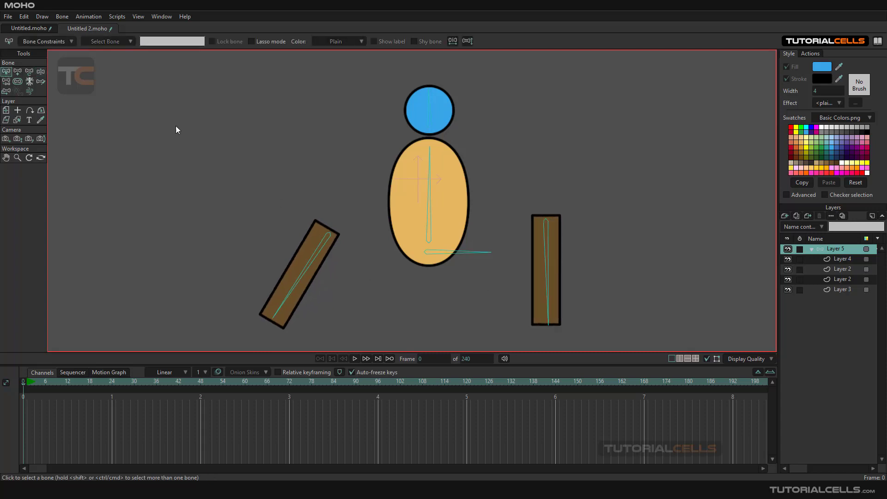
{"action": "mouse_move", "coordinate": [6, 91]}
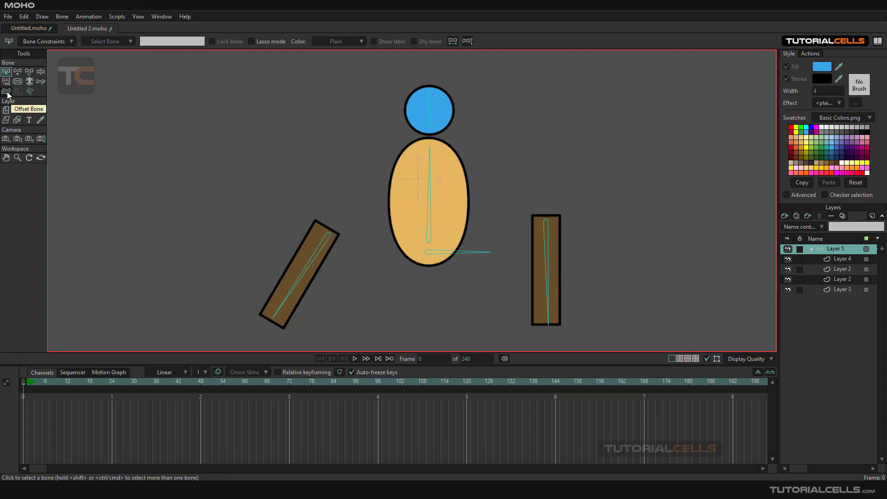
Offset the hip bone with the Offset Bone tool to swing the legs under the body
{"action": "left_click", "coordinate": [6, 91]}
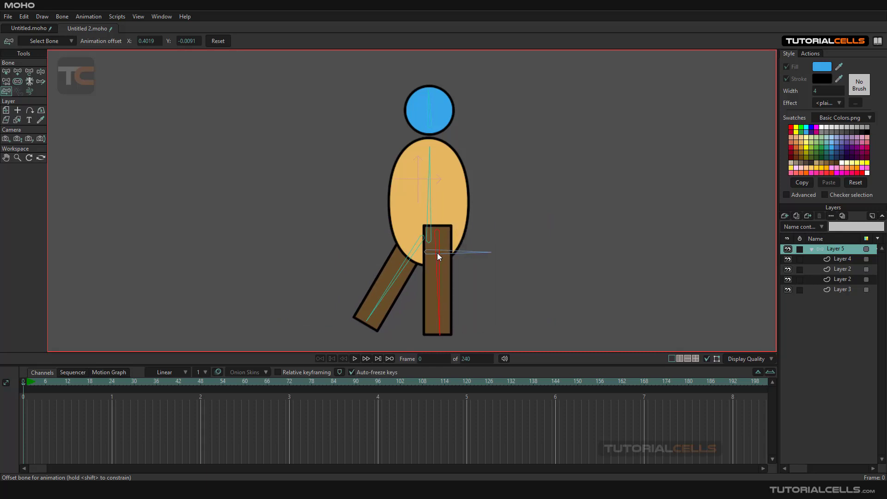
{"action": "left_click_drag", "start_coordinate": [437, 256], "coordinate": [398, 286]}
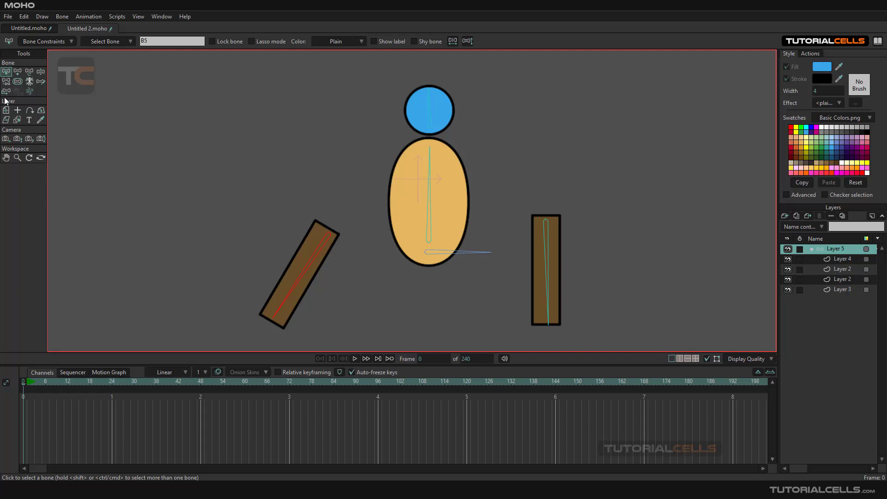
{"action": "mouse_move", "coordinate": [408, 244]}
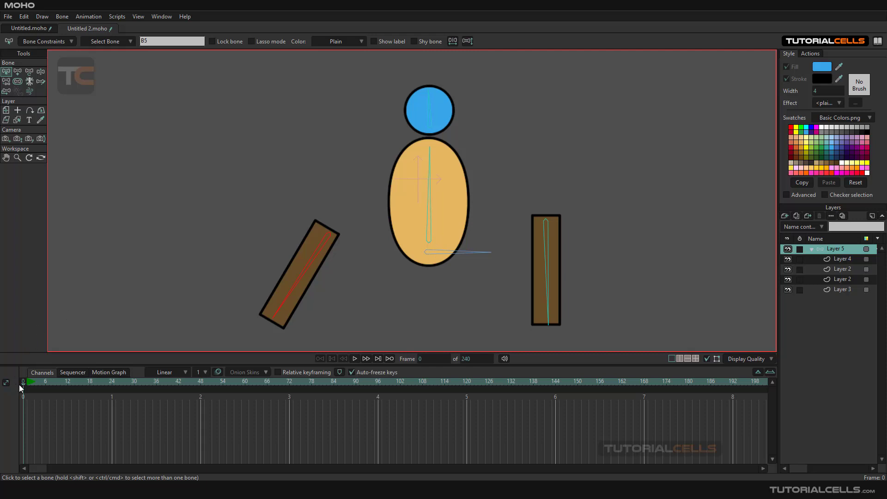
{"action": "mouse_move", "coordinate": [24, 388]}
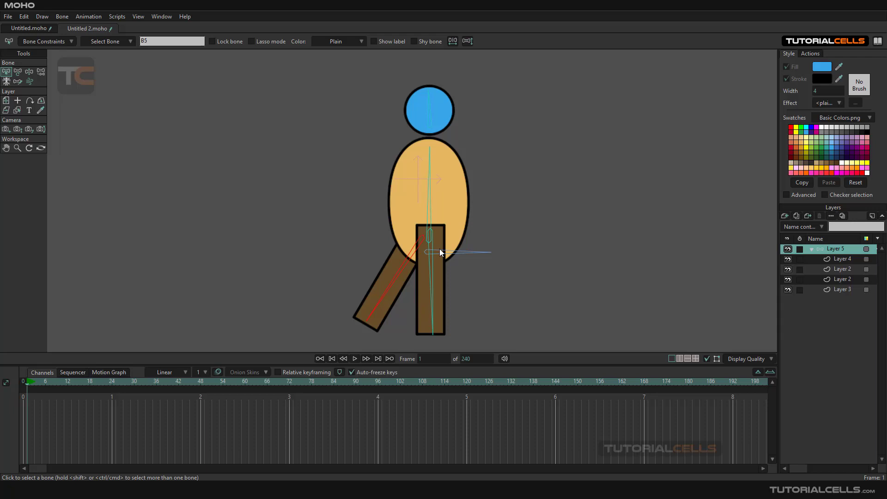
{"action": "mouse_move", "coordinate": [446, 254]}
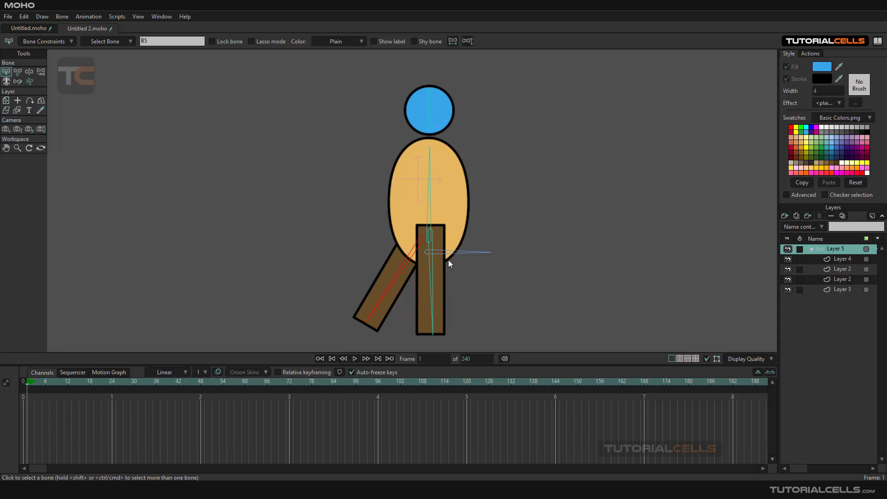
{"action": "mouse_move", "coordinate": [352, 149]}
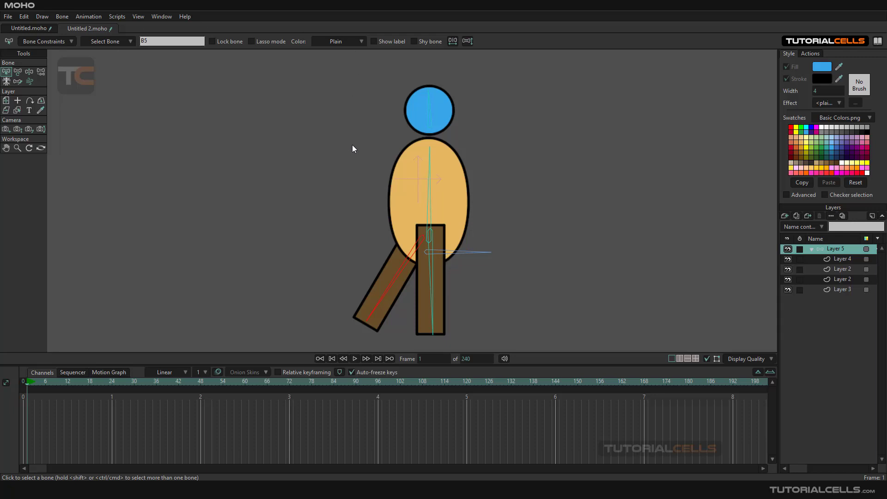
{"action": "mouse_move", "coordinate": [385, 169]}
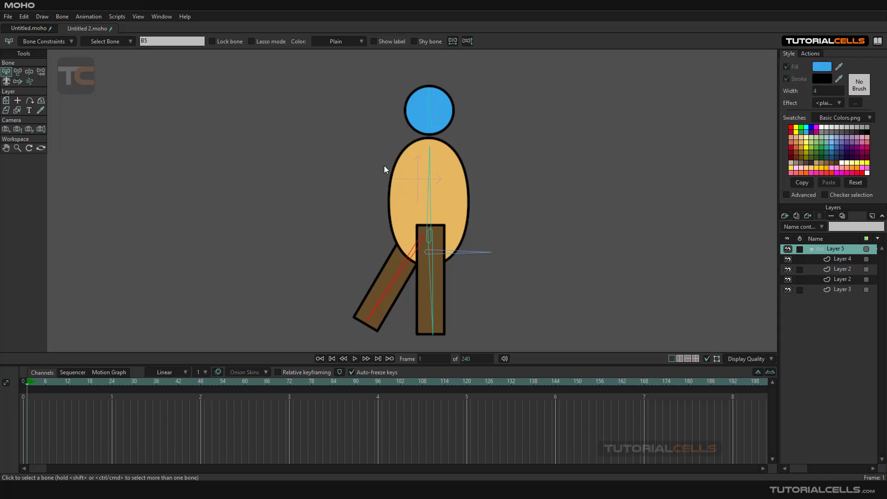
{"action": "mouse_move", "coordinate": [495, 253]}
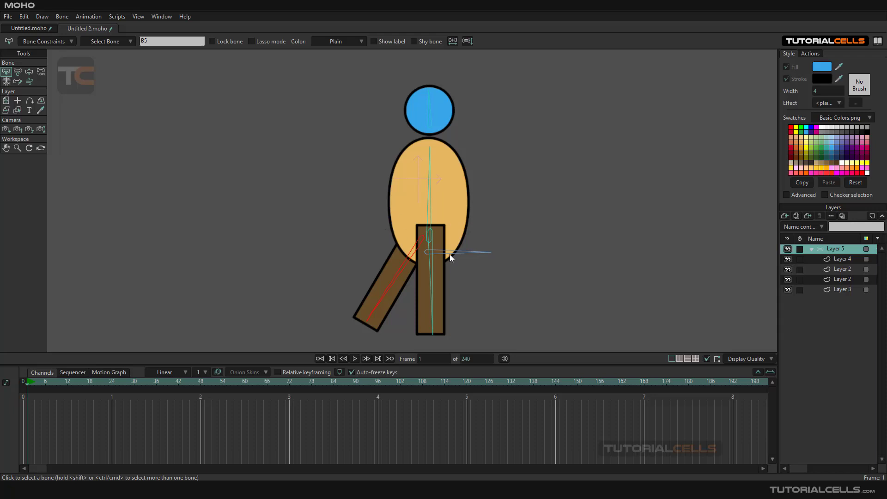
{"action": "mouse_move", "coordinate": [423, 272]}
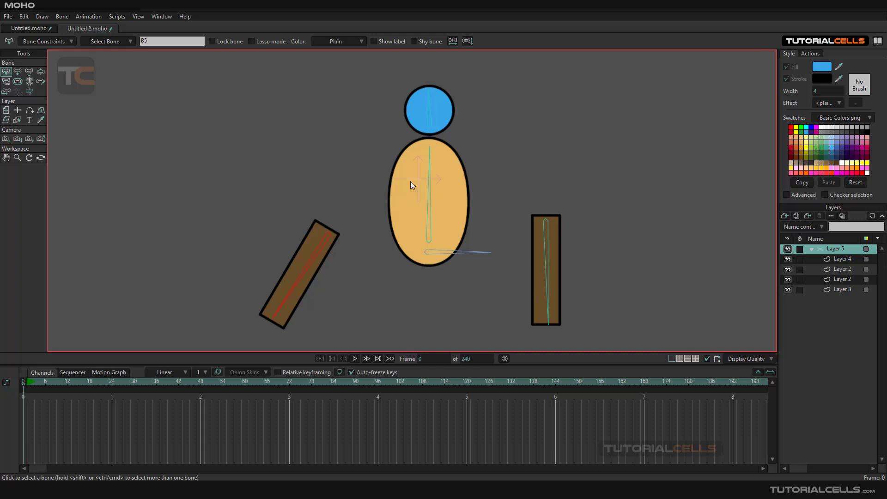
{"action": "mouse_move", "coordinate": [306, 277]}
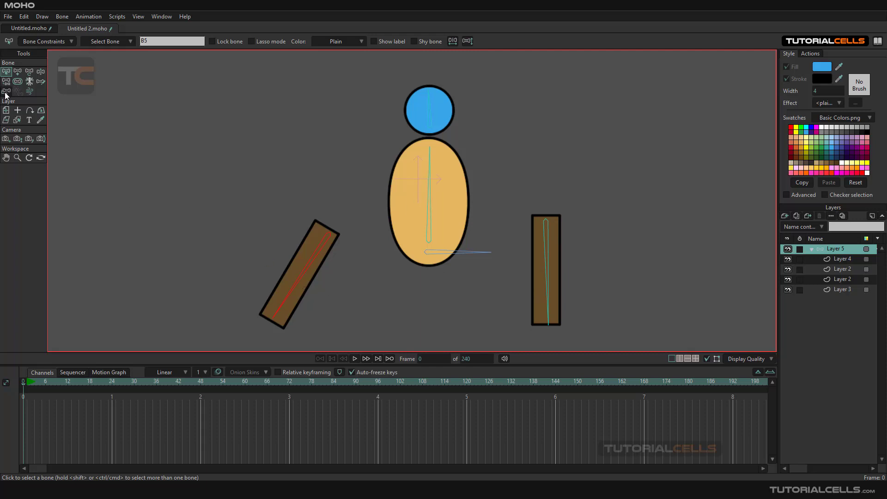
{"action": "mouse_move", "coordinate": [29, 81]}
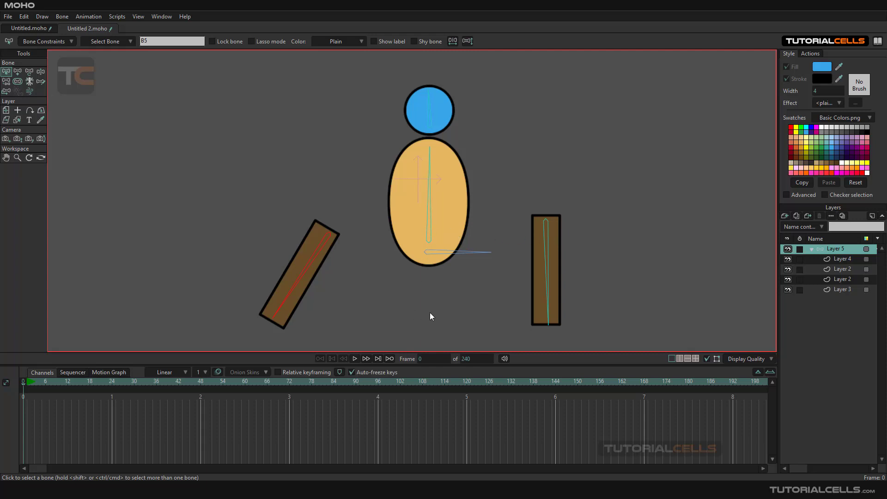
{"action": "mouse_move", "coordinate": [22, 378]}
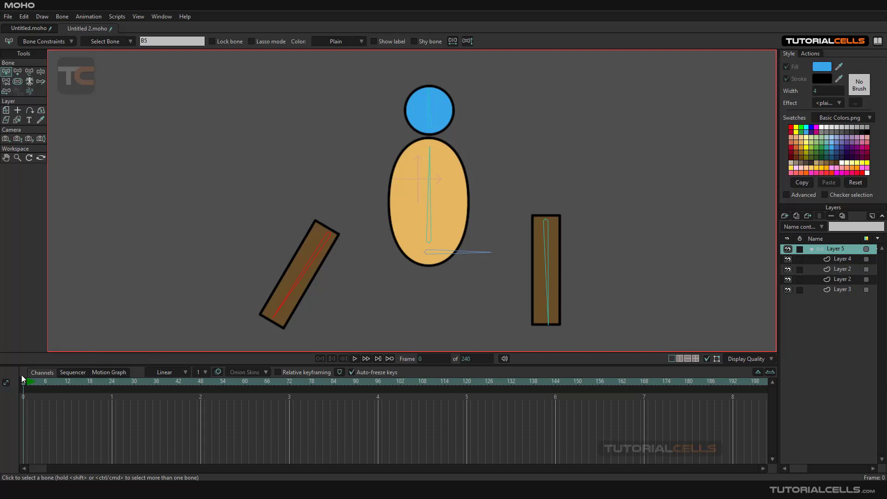